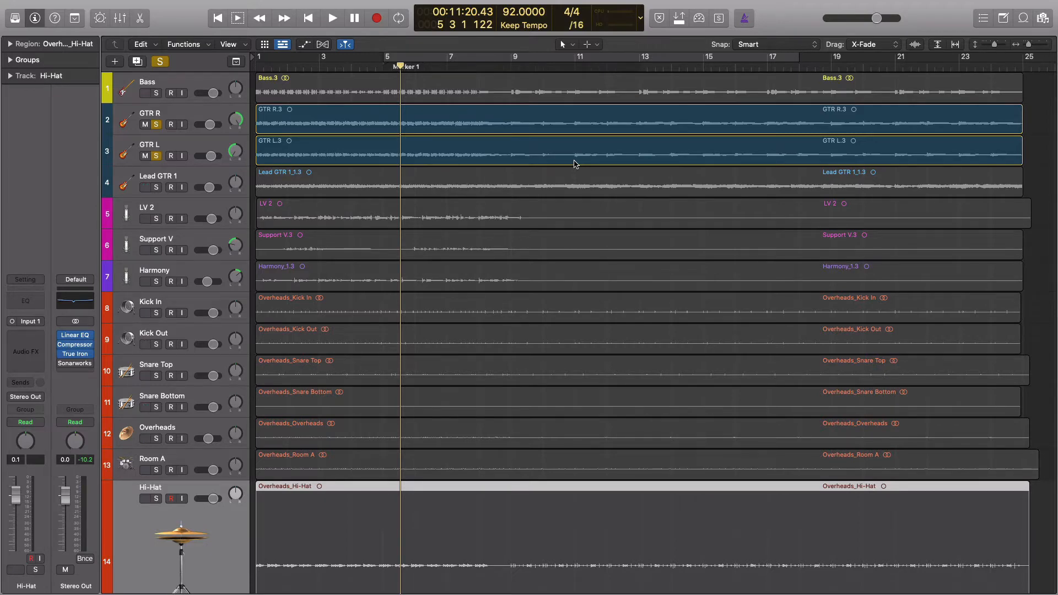
Step: Open the Mixer with the GTR R and GTR L guitar tracks selected
{"action": "left_click", "coordinate": [120, 19]}
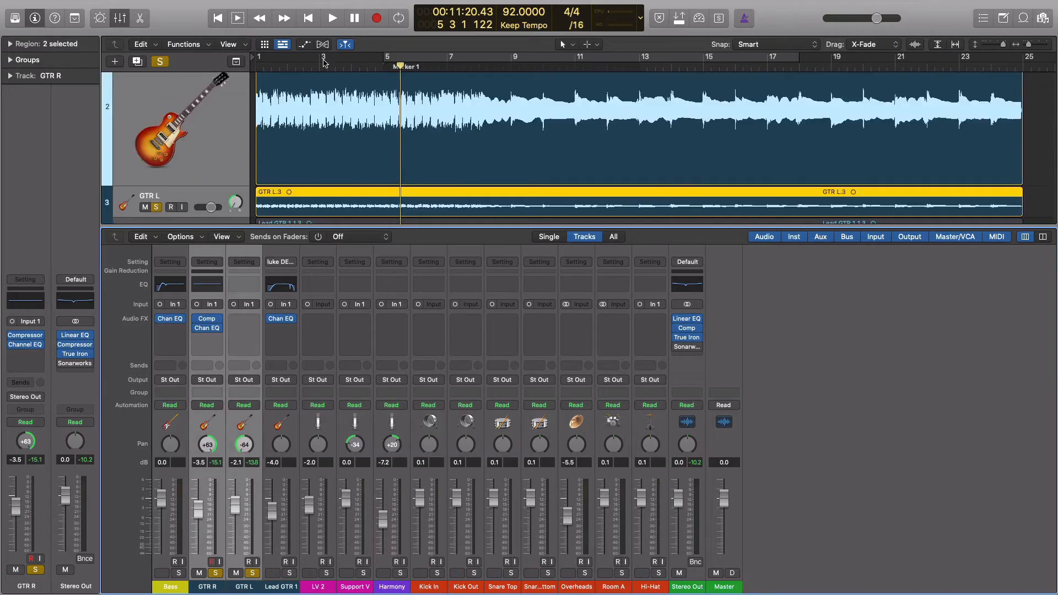
{"action": "left_click", "coordinate": [331, 17]}
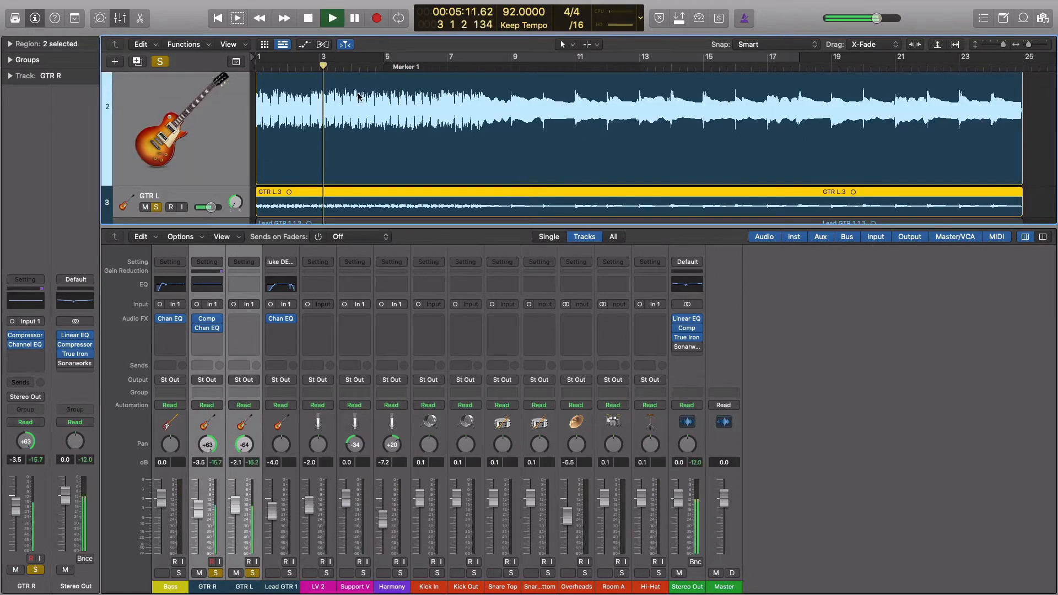
{"action": "left_click", "coordinate": [331, 17]}
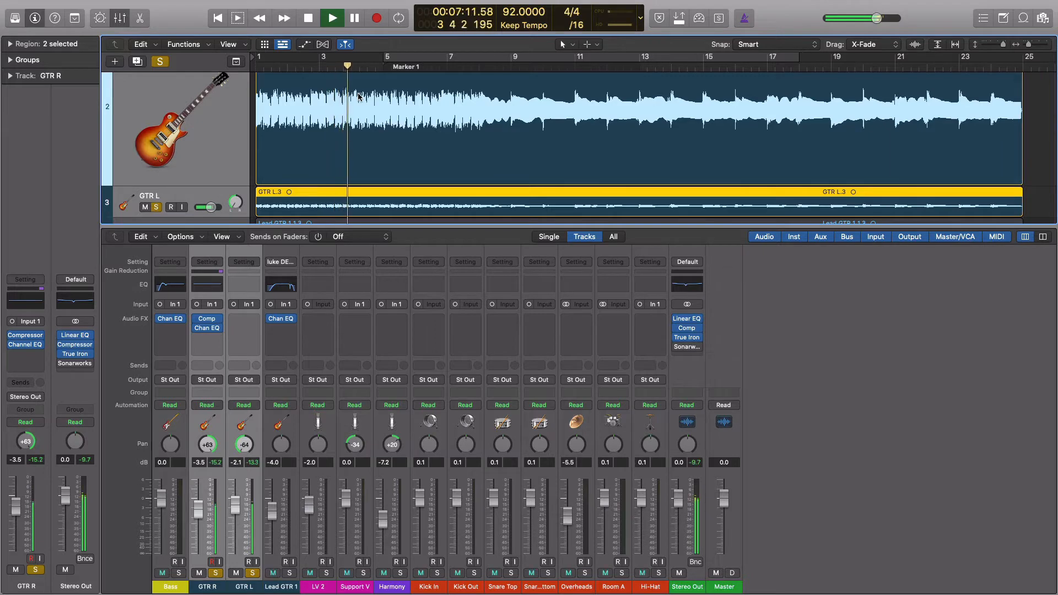
{"action": "left_click", "coordinate": [332, 19]}
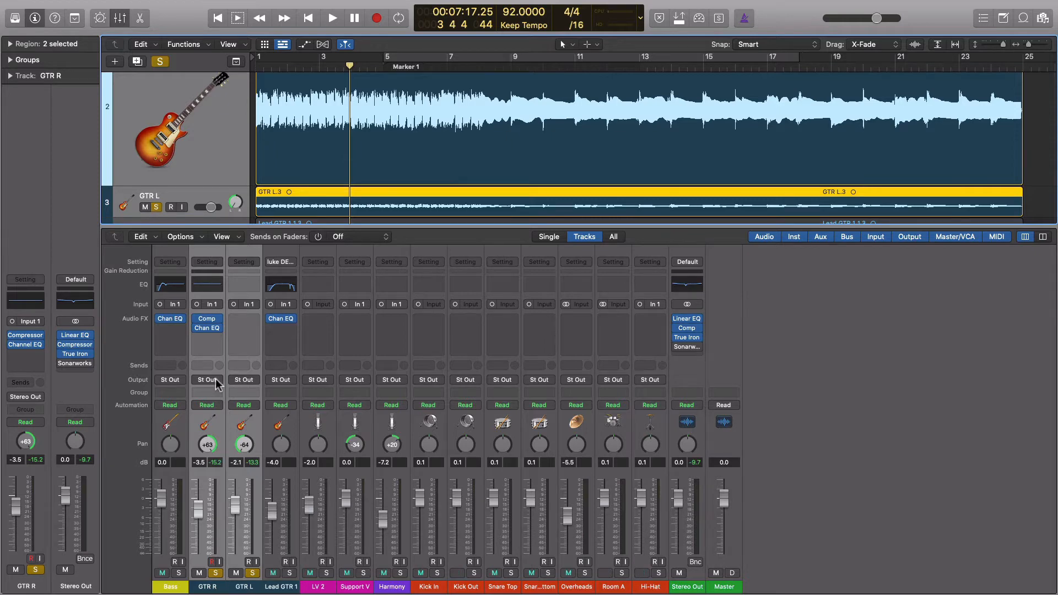
Step: Set the output of both guitar channels to Bus 1, creating Aux 1
{"action": "left_click", "coordinate": [207, 380]}
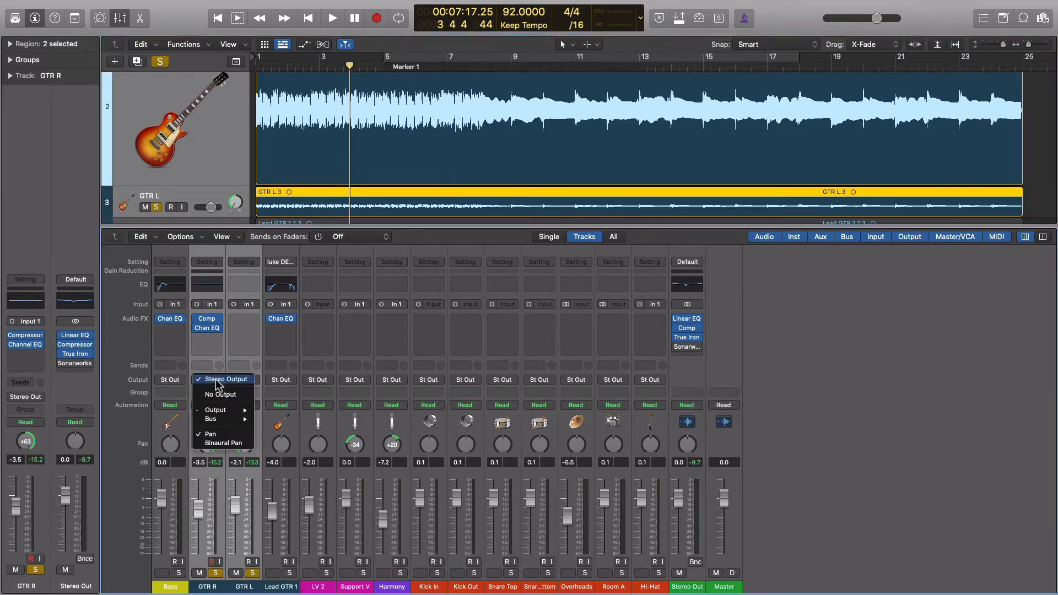
{"action": "mouse_move", "coordinate": [211, 419]}
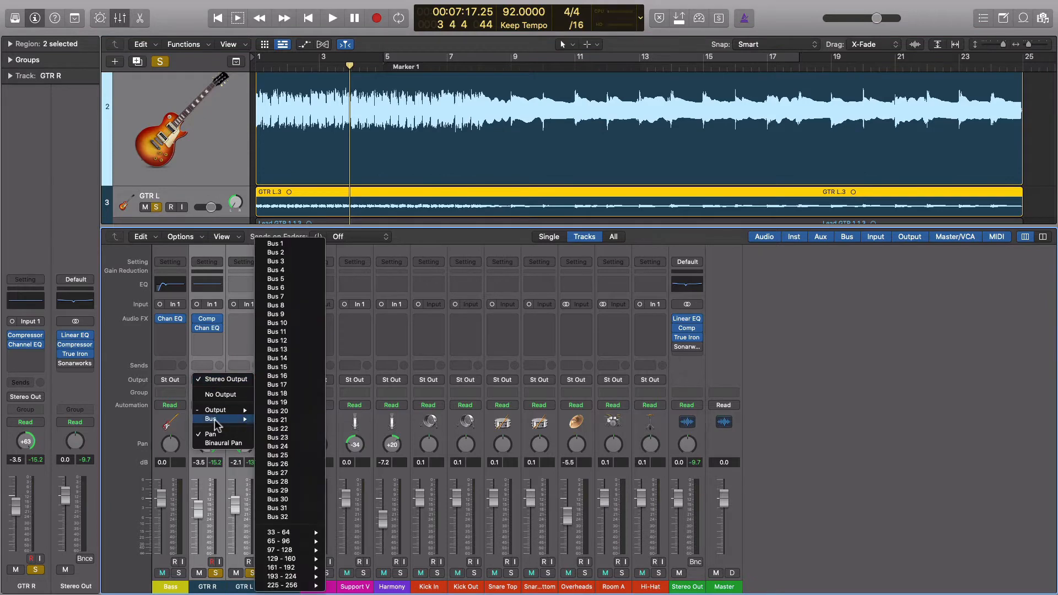
{"action": "mouse_move", "coordinate": [284, 270]}
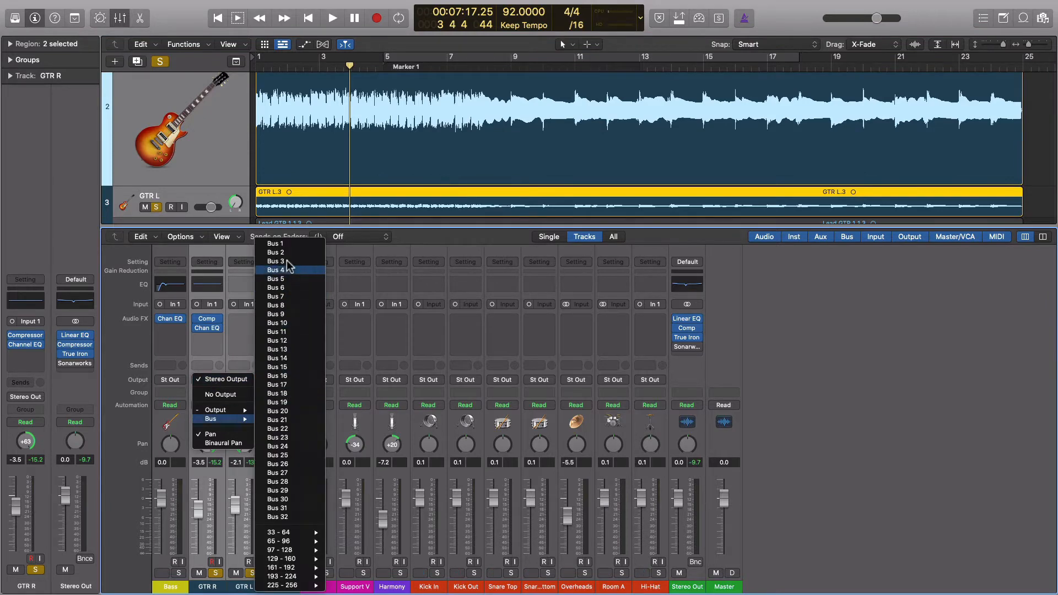
{"action": "mouse_move", "coordinate": [288, 244]}
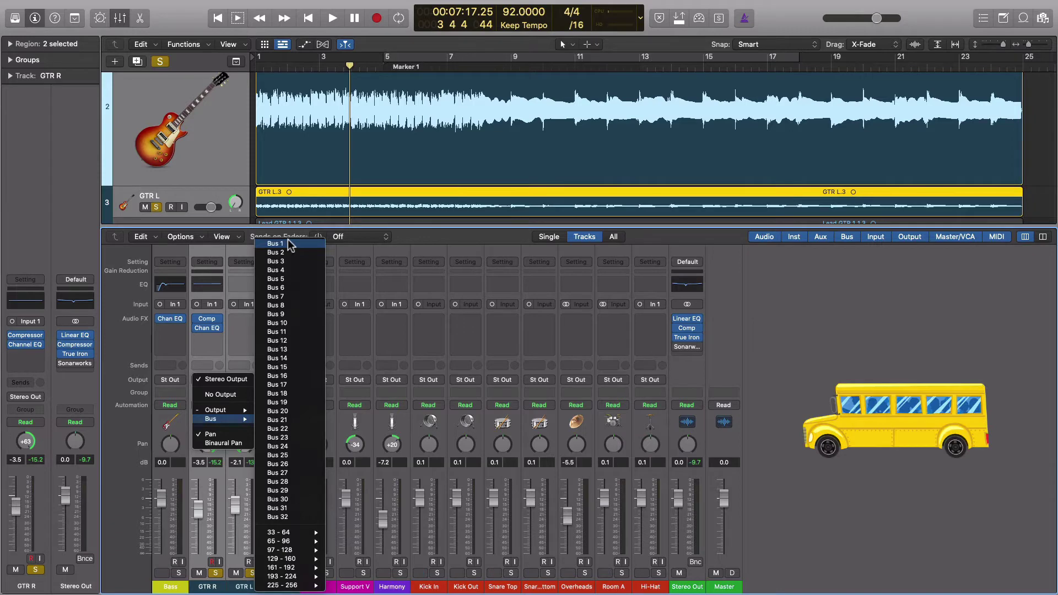
{"action": "left_click", "coordinate": [275, 244]}
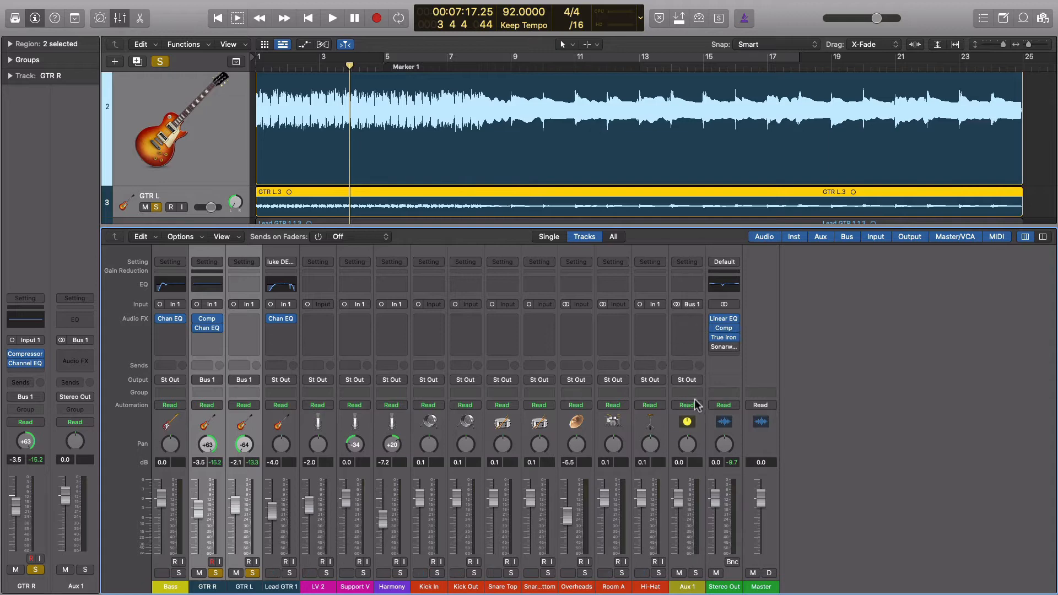
{"action": "mouse_move", "coordinate": [694, 374]}
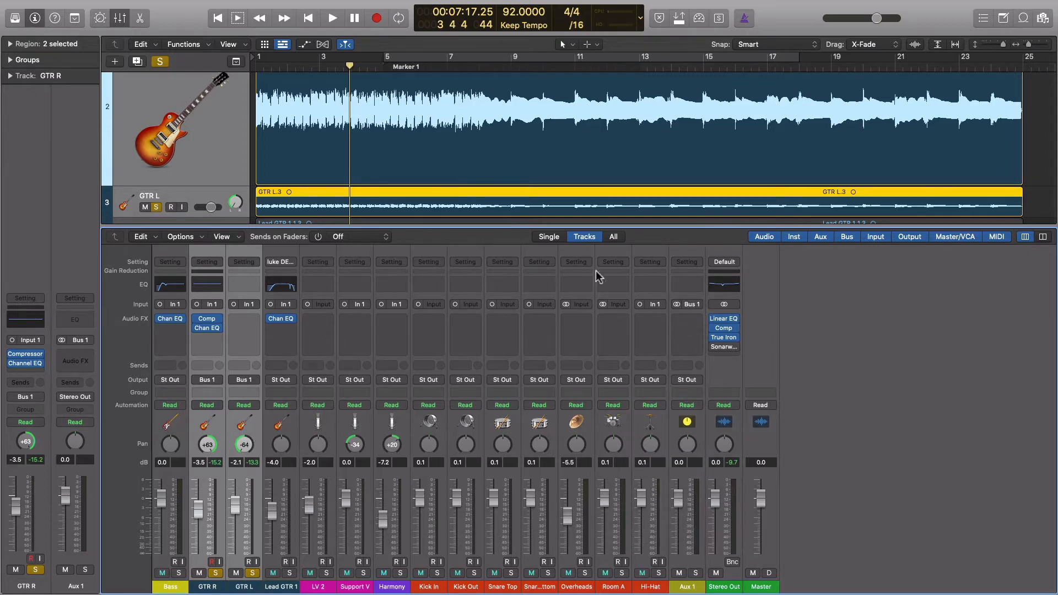
{"action": "mouse_move", "coordinate": [690, 310]}
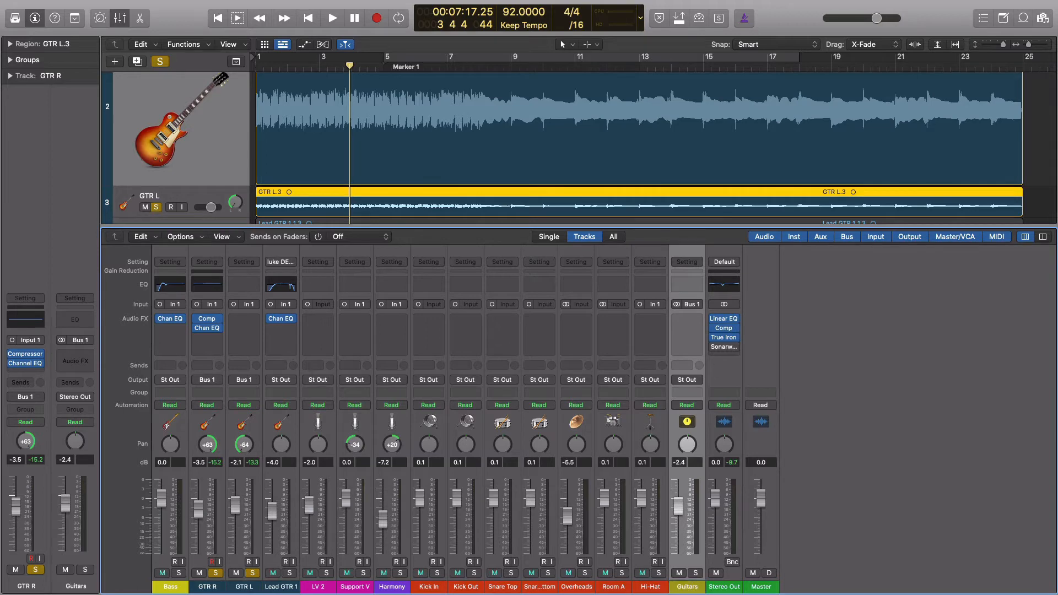
{"action": "mouse_move", "coordinate": [198, 51]}
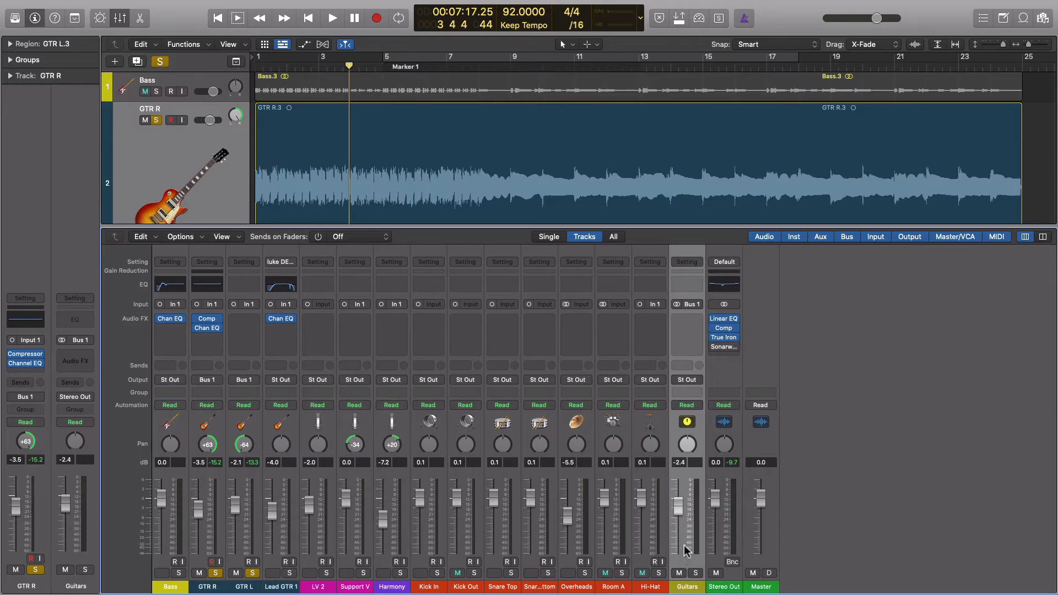
Step: Create an arrangement track for the Guitars aux at -2.4 dB
{"action": "right_click", "coordinate": [688, 551]}
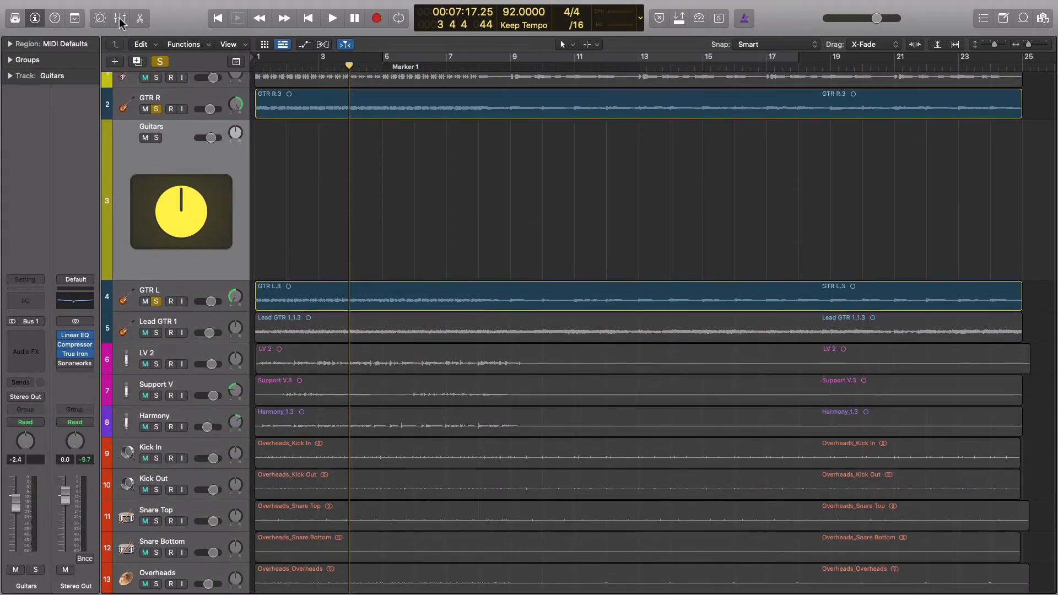
Step: Check in the Mixer that the guitars output to stereo out, then close it
{"action": "left_click", "coordinate": [120, 18]}
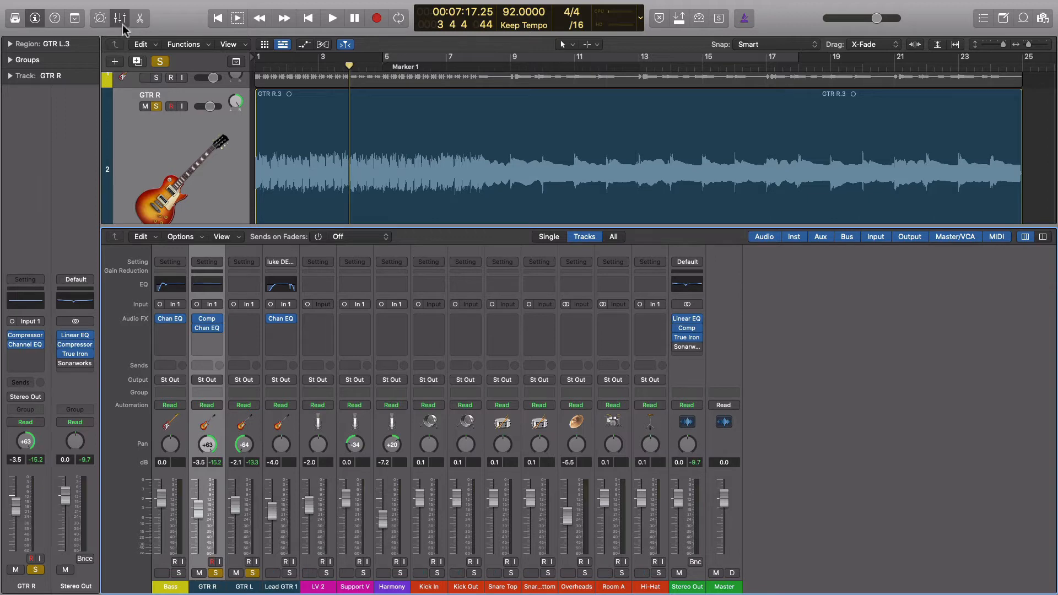
{"action": "mouse_move", "coordinate": [118, 18]}
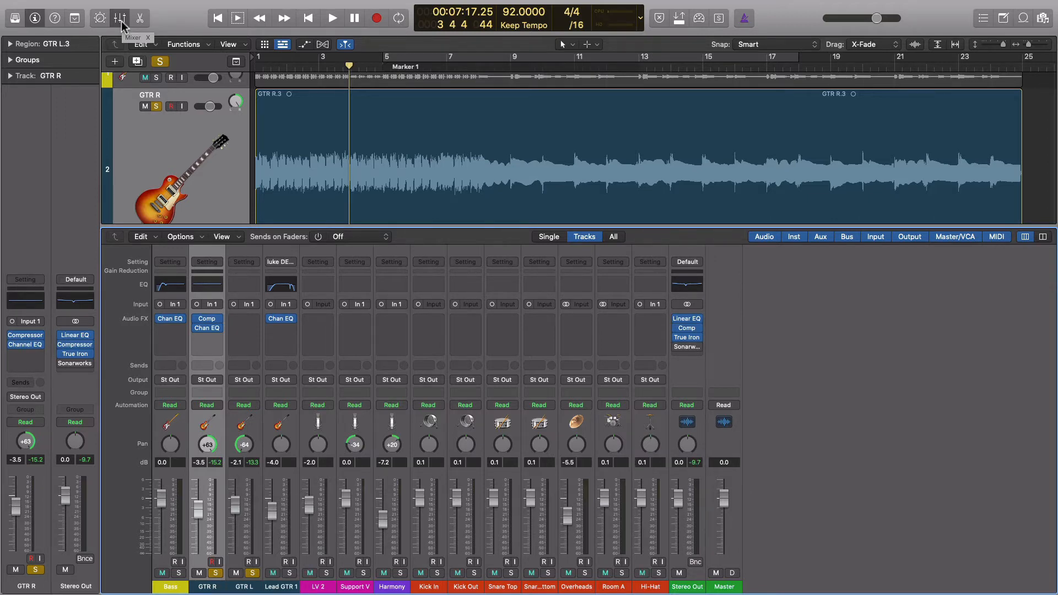
{"action": "left_click", "coordinate": [119, 18]}
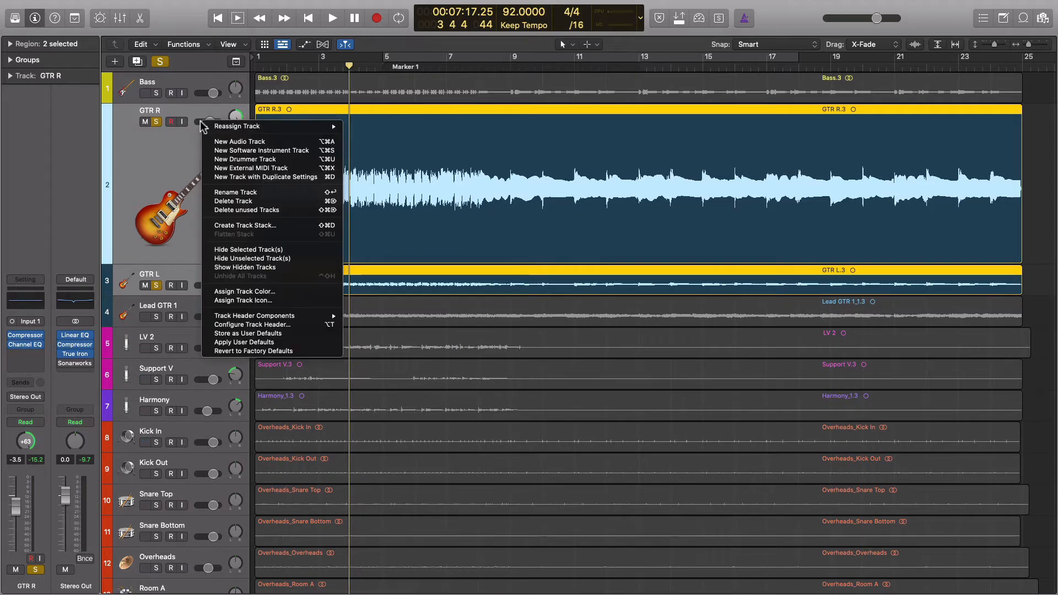
{"action": "mouse_move", "coordinate": [256, 225]}
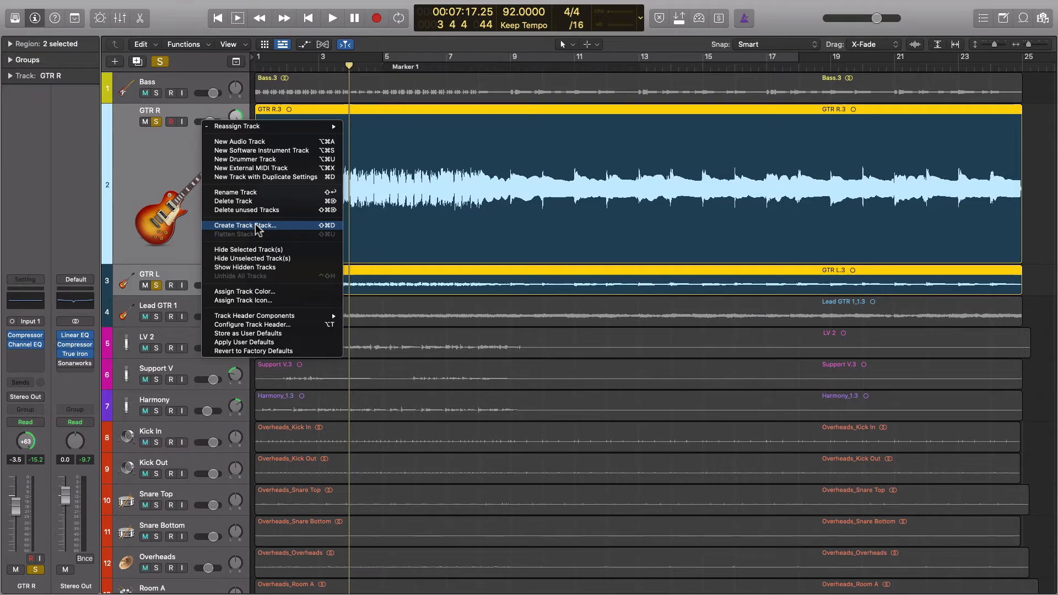
Step: Create a Summing Stack, Sum 1, from the GTR R and GTR L tracks
{"action": "left_click", "coordinate": [245, 225]}
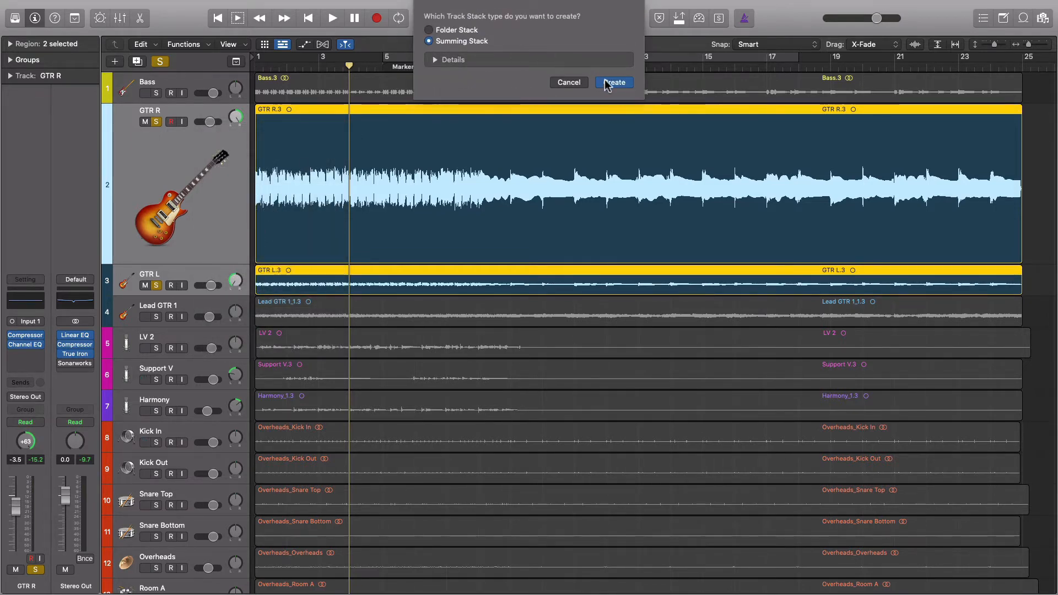
{"action": "left_click", "coordinate": [615, 82]}
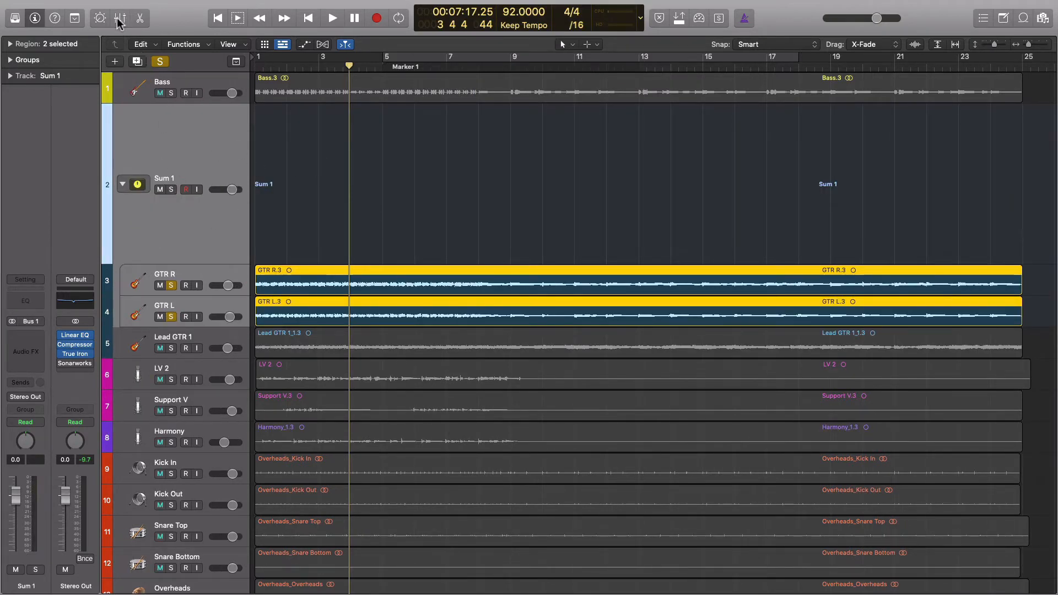
Step: Rename the Sum 1 stack to Guitars and collapse it to hide its subtracks
{"action": "left_click", "coordinate": [119, 18]}
{"action": "type", "text": "Guitars"}
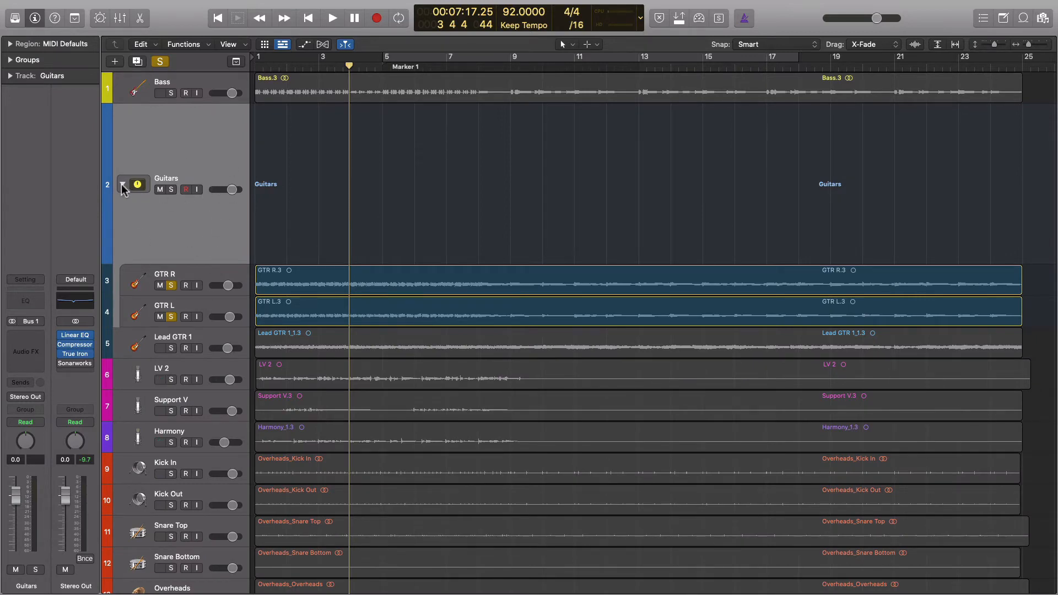
{"action": "left_click", "coordinate": [125, 184]}
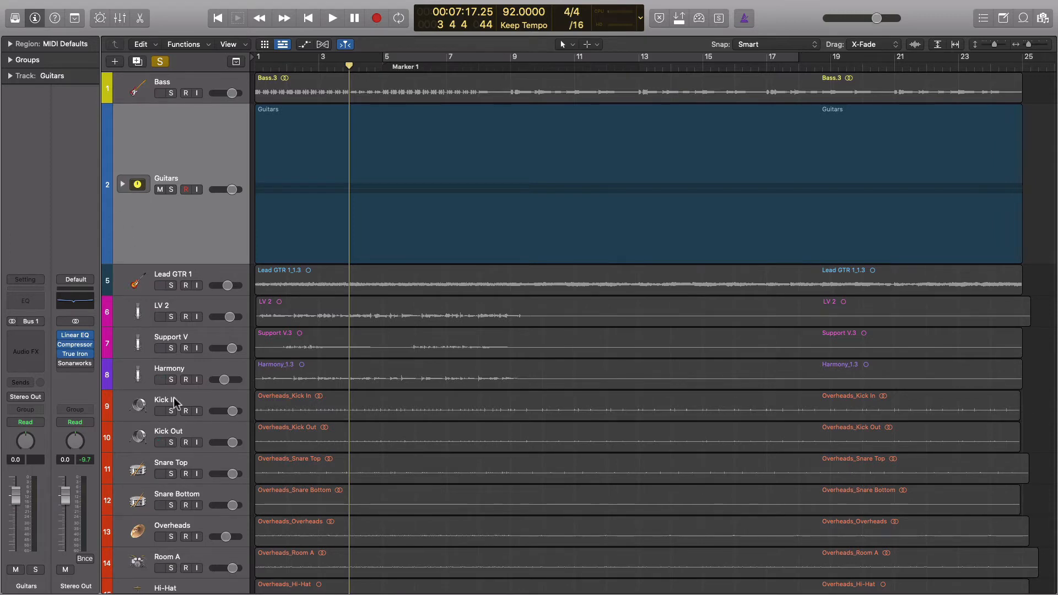
{"action": "mouse_move", "coordinate": [174, 405]}
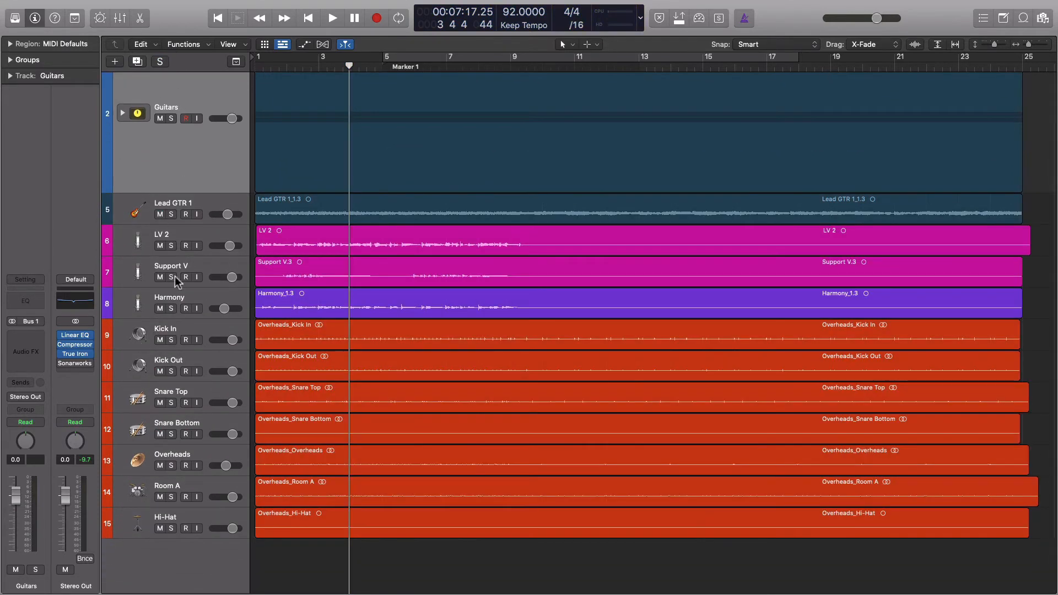
{"action": "mouse_move", "coordinate": [173, 339]}
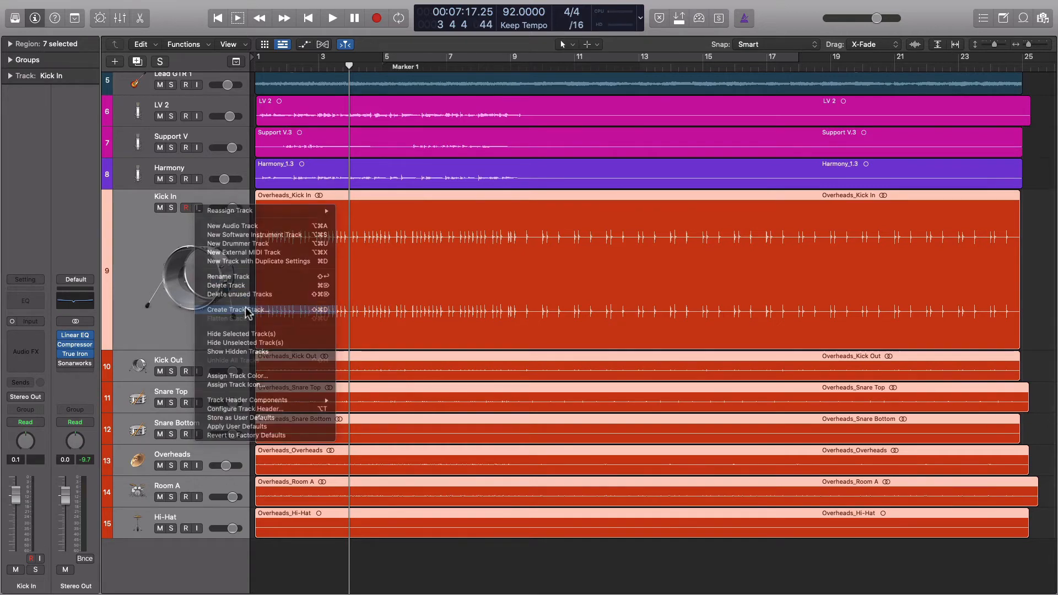
Step: Stack the seven drum tracks into summing stack Sum 2 and rename it Drums
{"action": "left_click", "coordinate": [234, 310]}
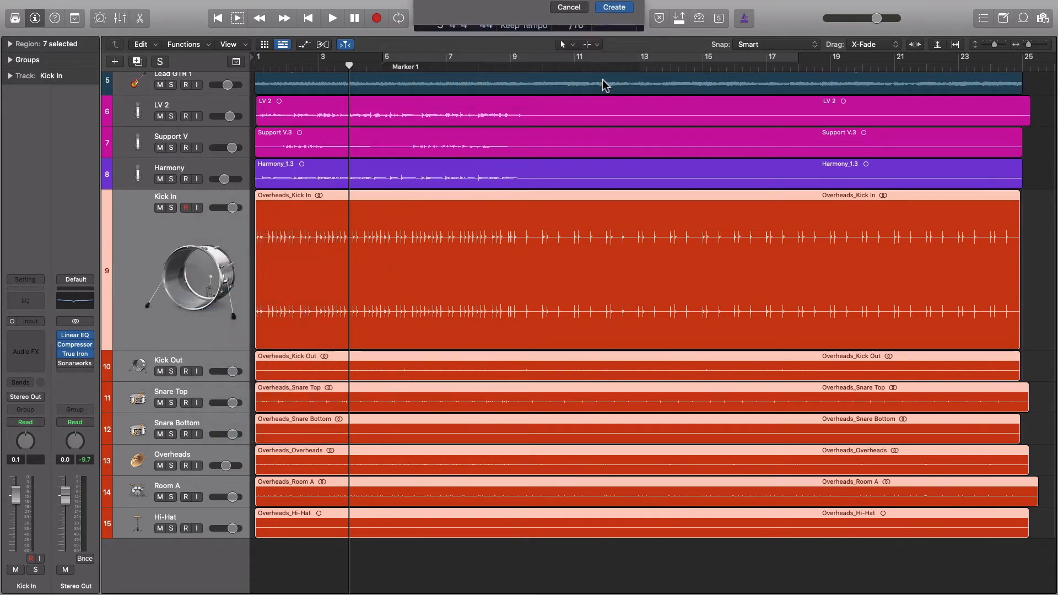
{"action": "left_click", "coordinate": [613, 7]}
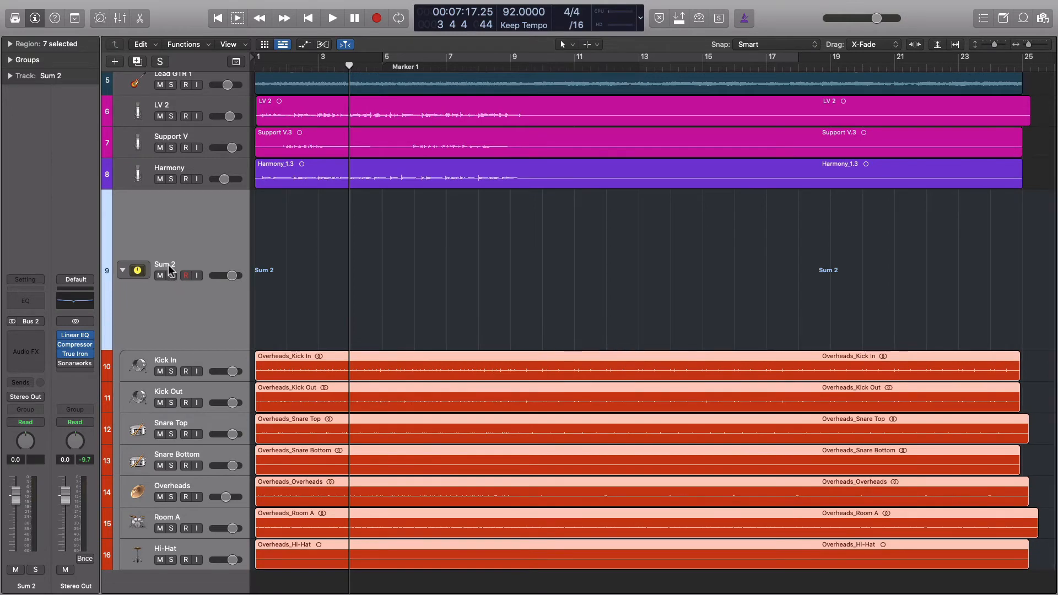
{"action": "double_click", "coordinate": [164, 264]}
{"action": "type", "text": "Drums"}
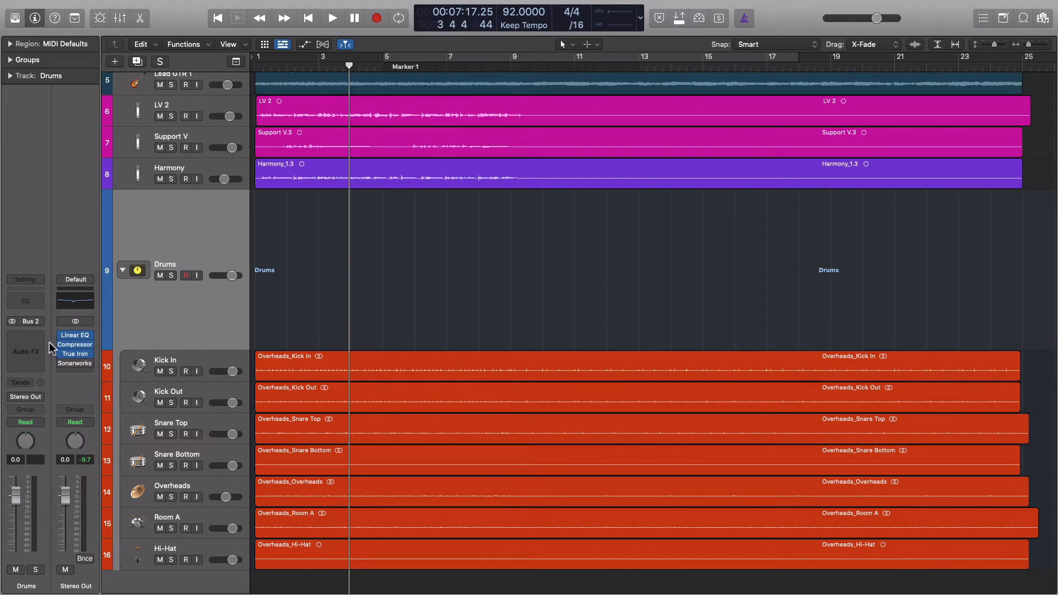
{"action": "mouse_move", "coordinate": [38, 351]}
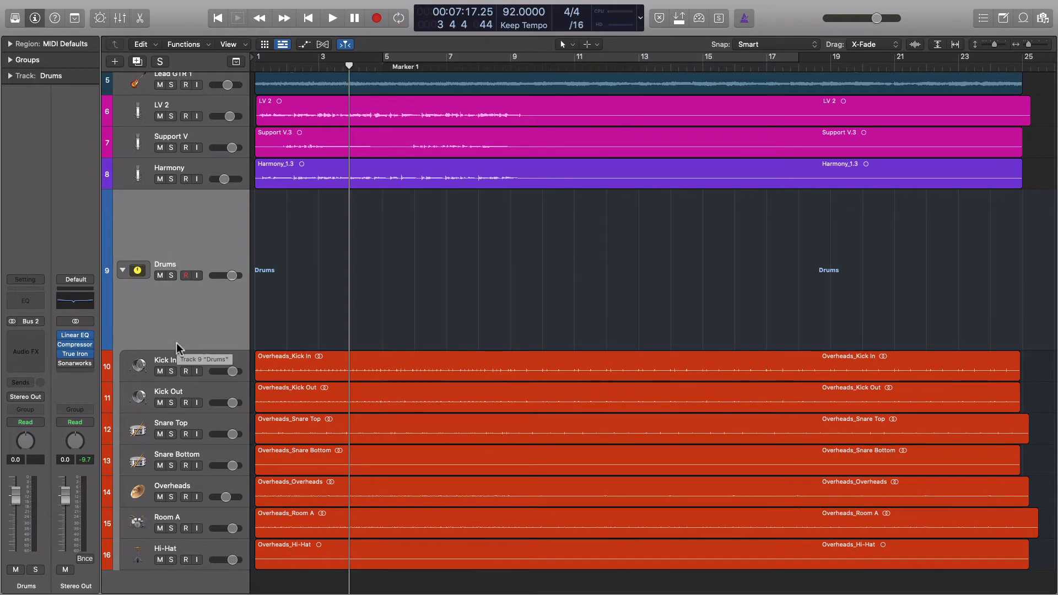
{"action": "mouse_move", "coordinate": [160, 392]}
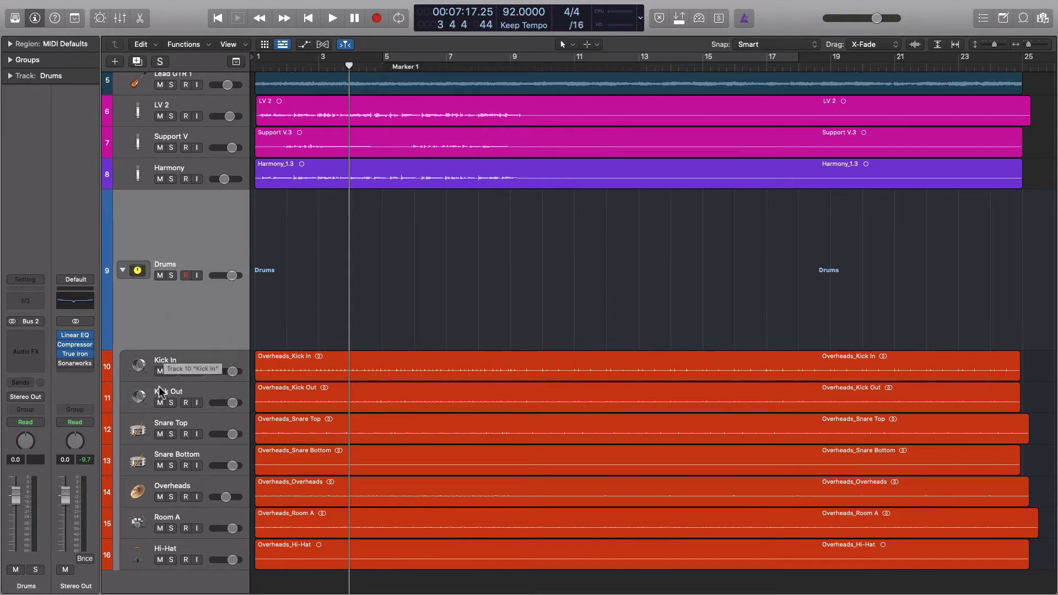
{"action": "mouse_move", "coordinate": [175, 471]}
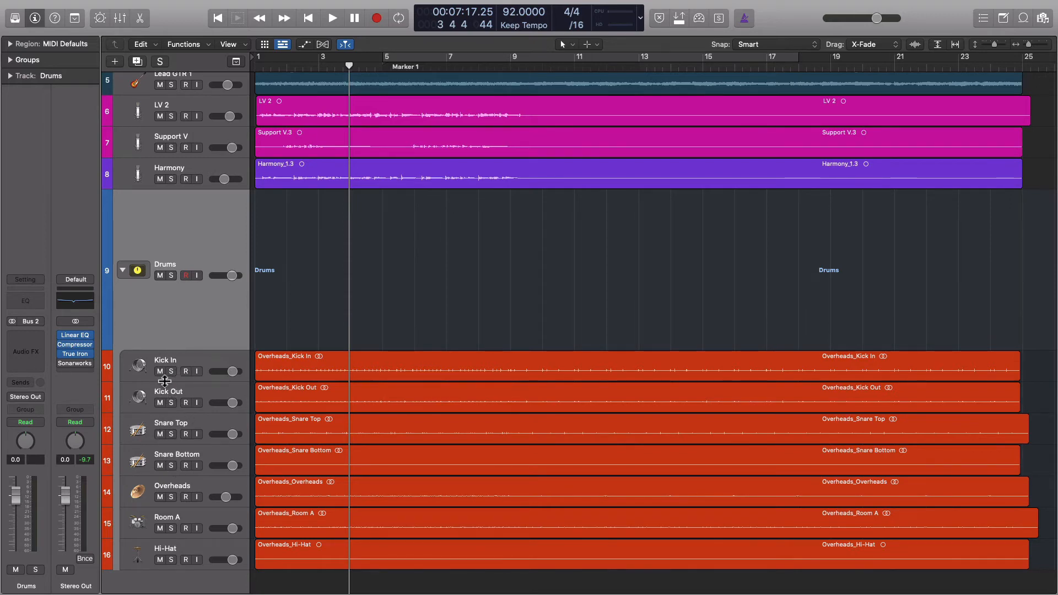
{"action": "mouse_move", "coordinate": [165, 381]}
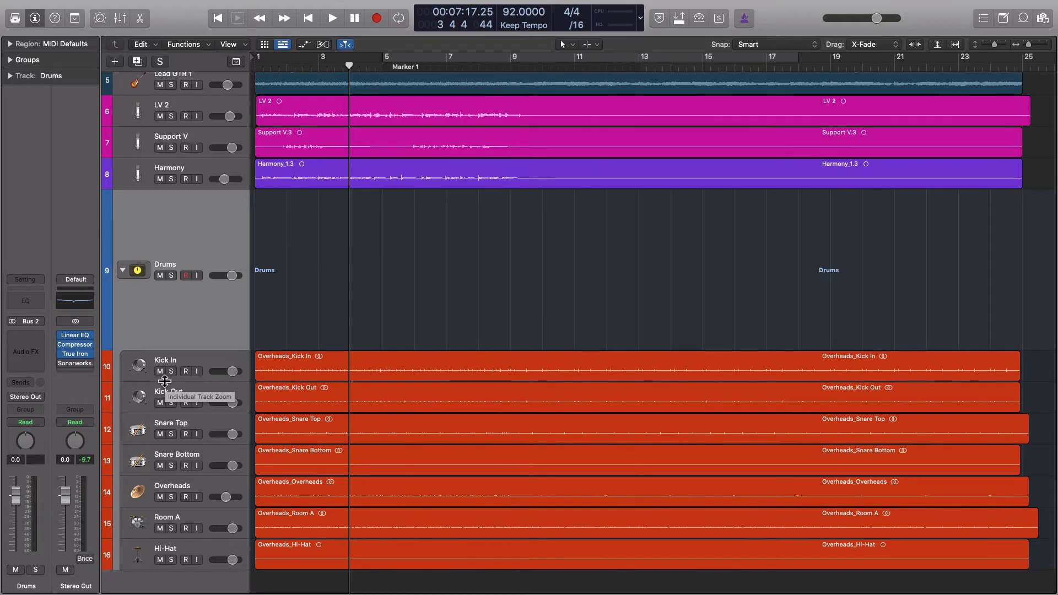
{"action": "mouse_move", "coordinate": [217, 187]}
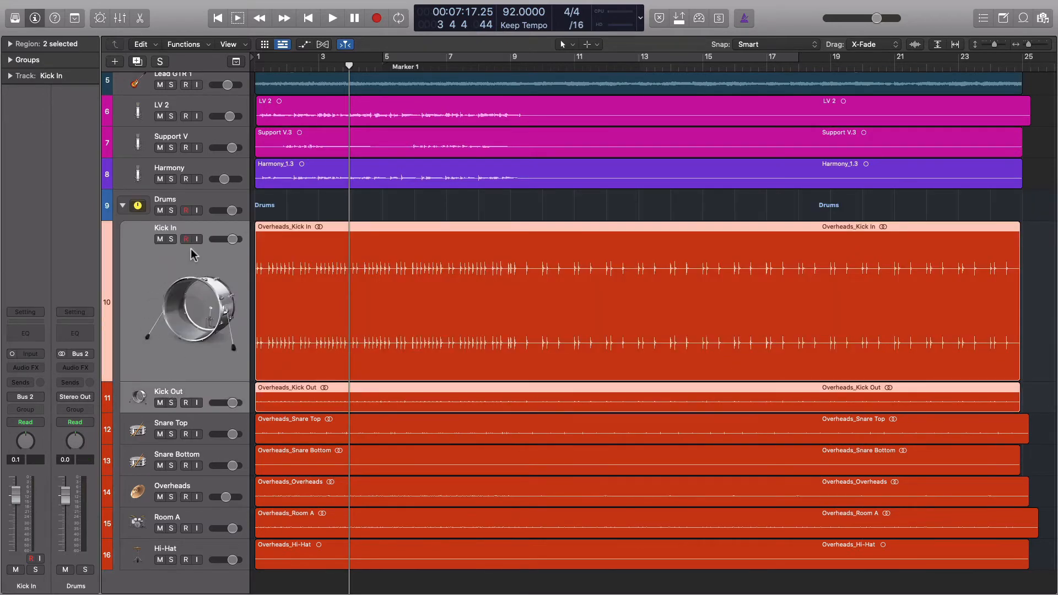
{"action": "right_click", "coordinate": [194, 254]}
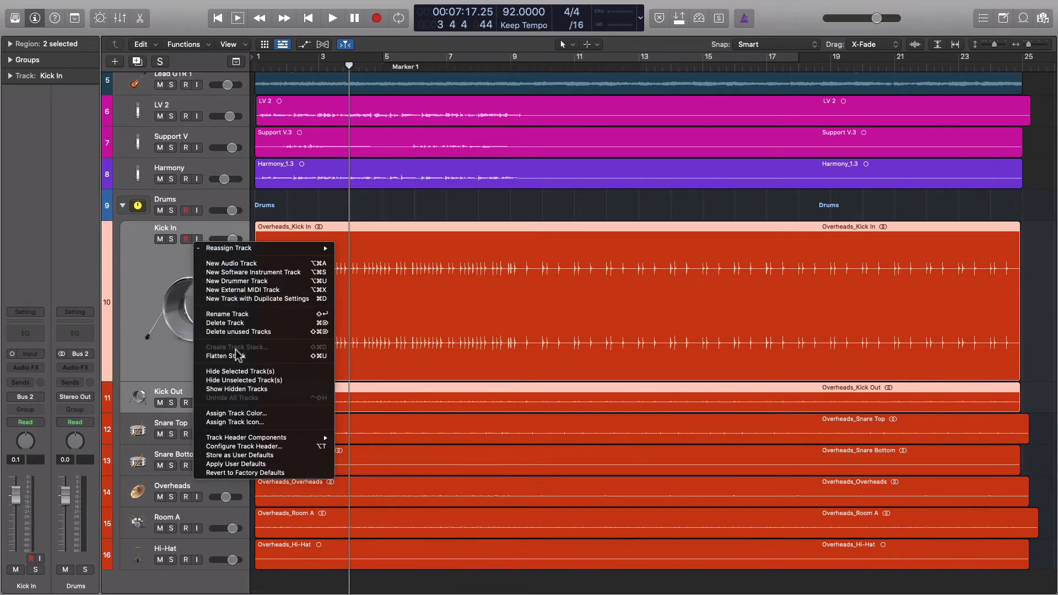
{"action": "mouse_move", "coordinate": [231, 357]}
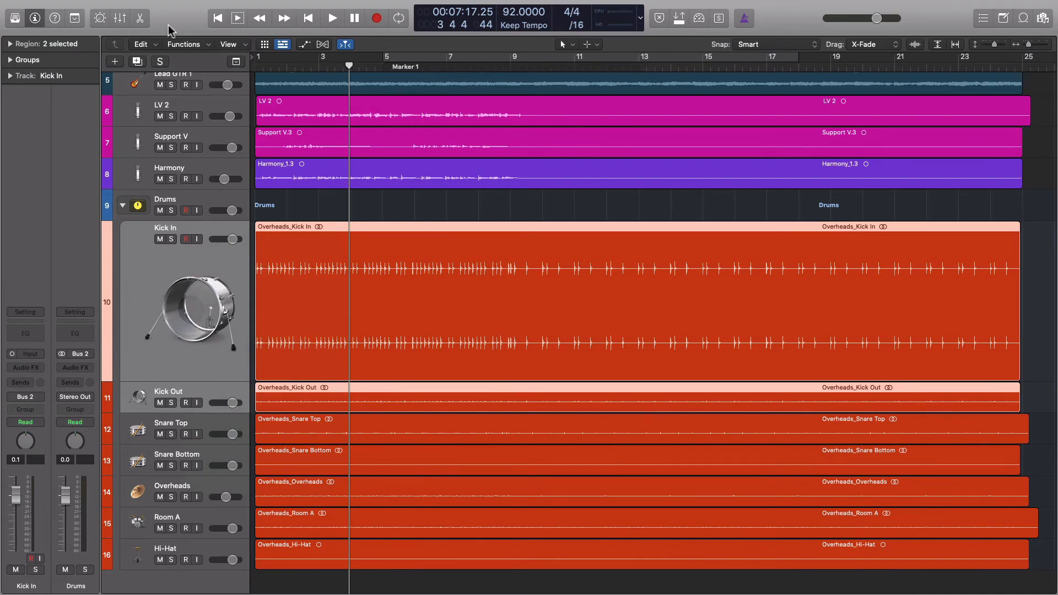
{"action": "left_click", "coordinate": [110, 18]}
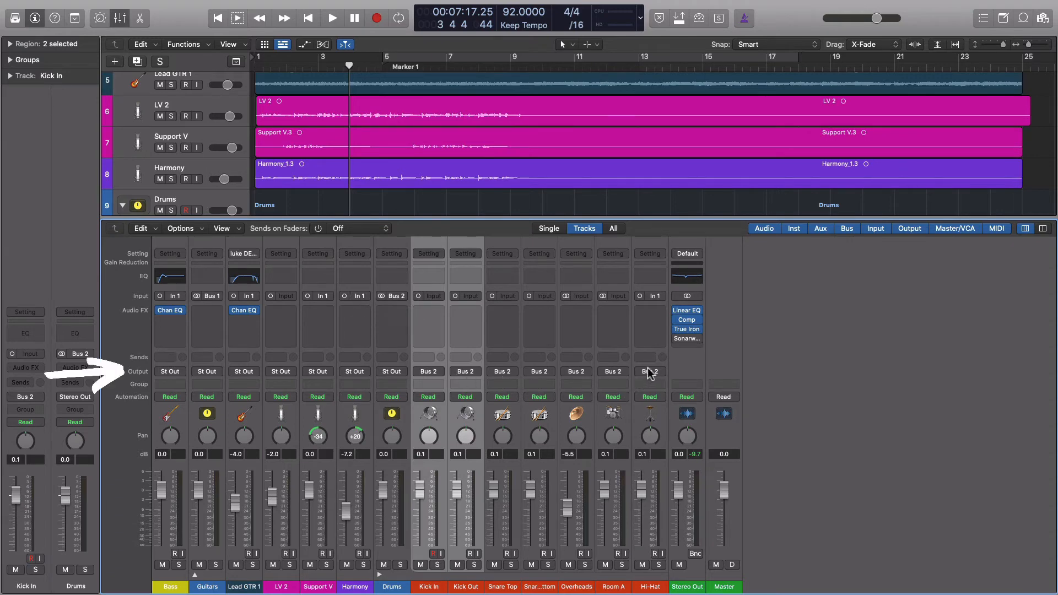
{"action": "mouse_move", "coordinate": [543, 375]}
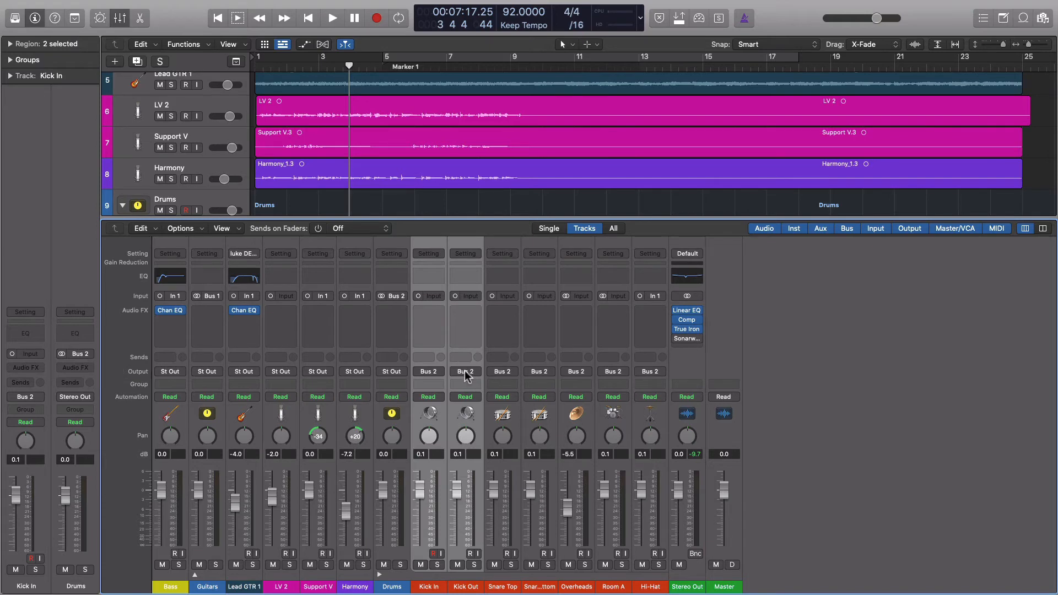
{"action": "mouse_move", "coordinate": [465, 376]}
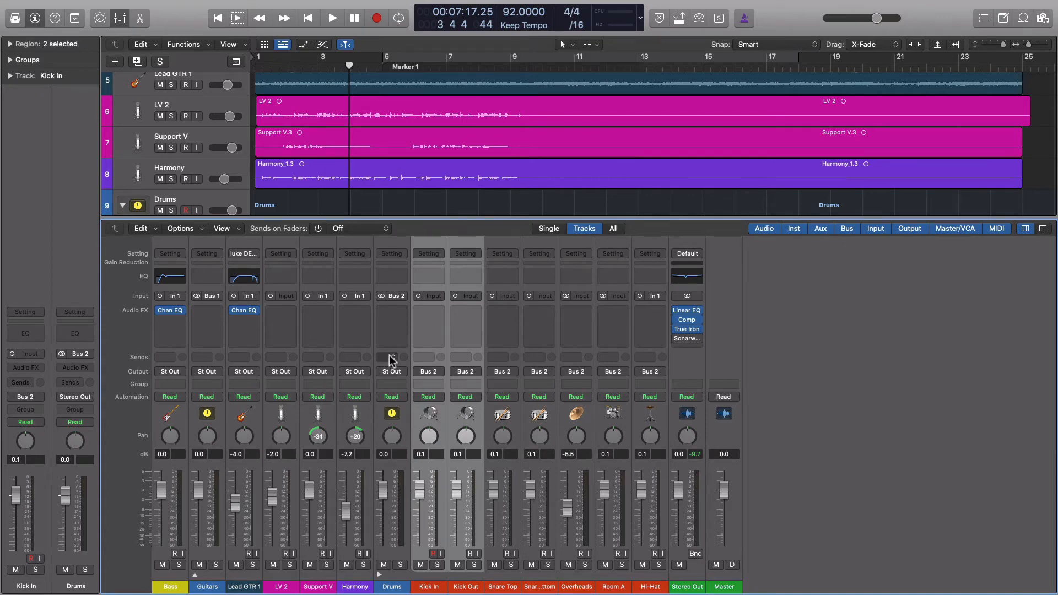
{"action": "mouse_move", "coordinate": [463, 443]}
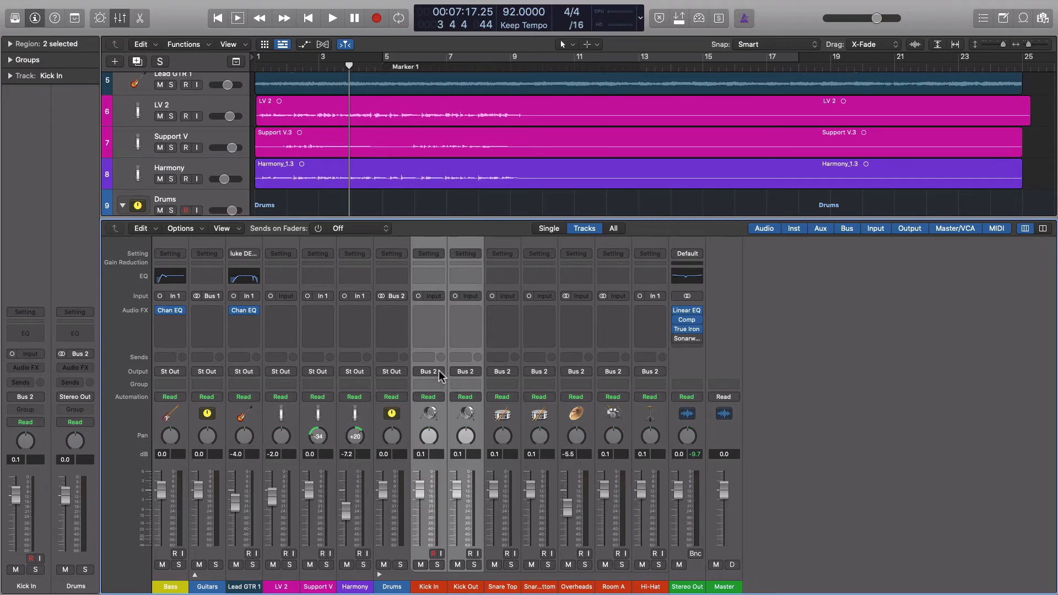
{"action": "mouse_move", "coordinate": [481, 376]}
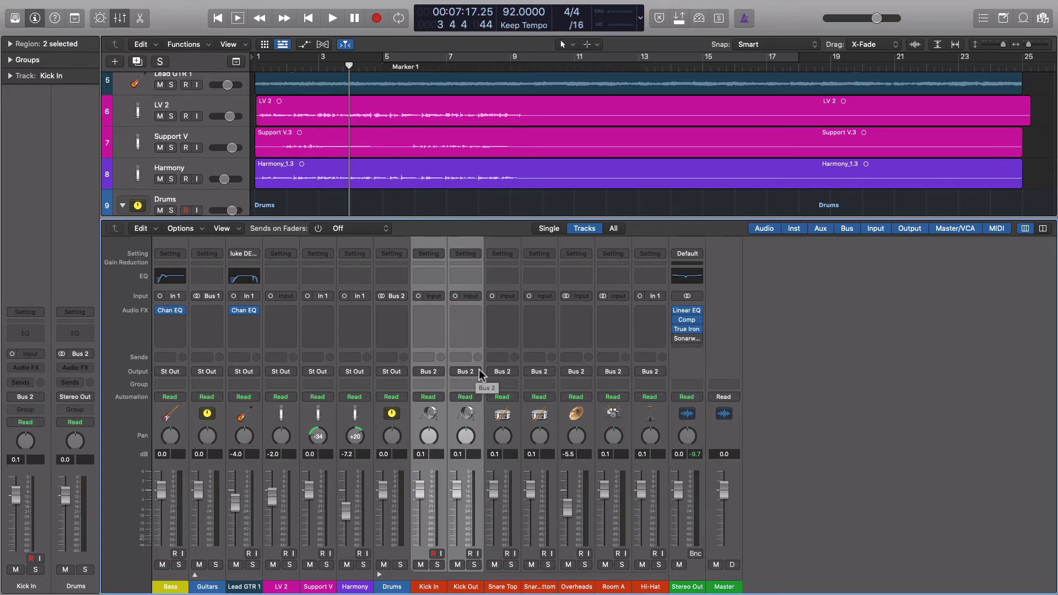
Step: Show the kick channels' output routing choices, currently Bus 2
{"action": "left_click", "coordinate": [465, 372]}
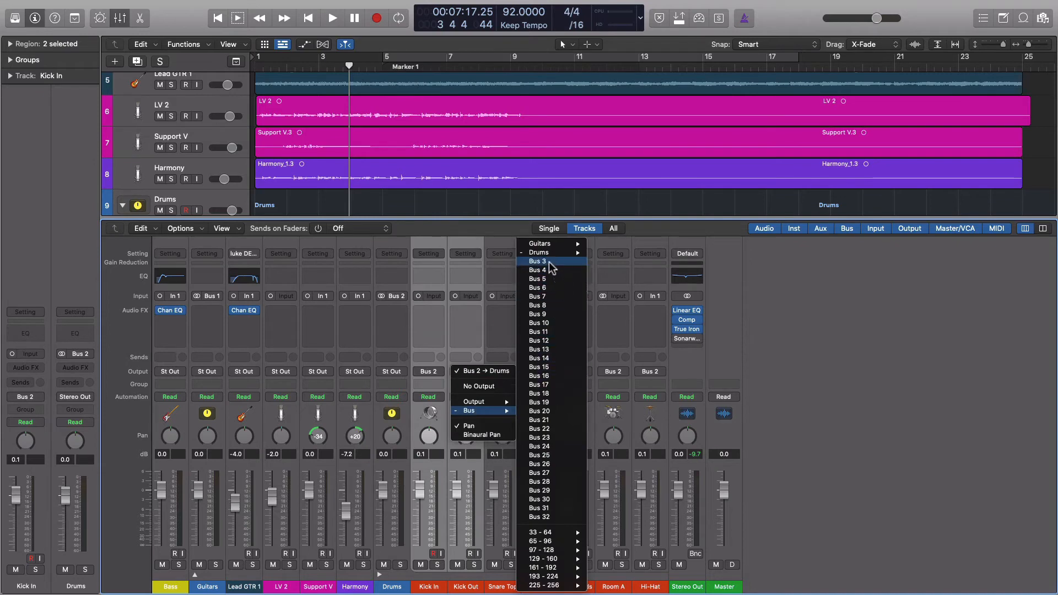
Step: Route Kick In and Kick Out to Bus 3 and select the new aux
{"action": "left_click", "coordinate": [537, 261]}
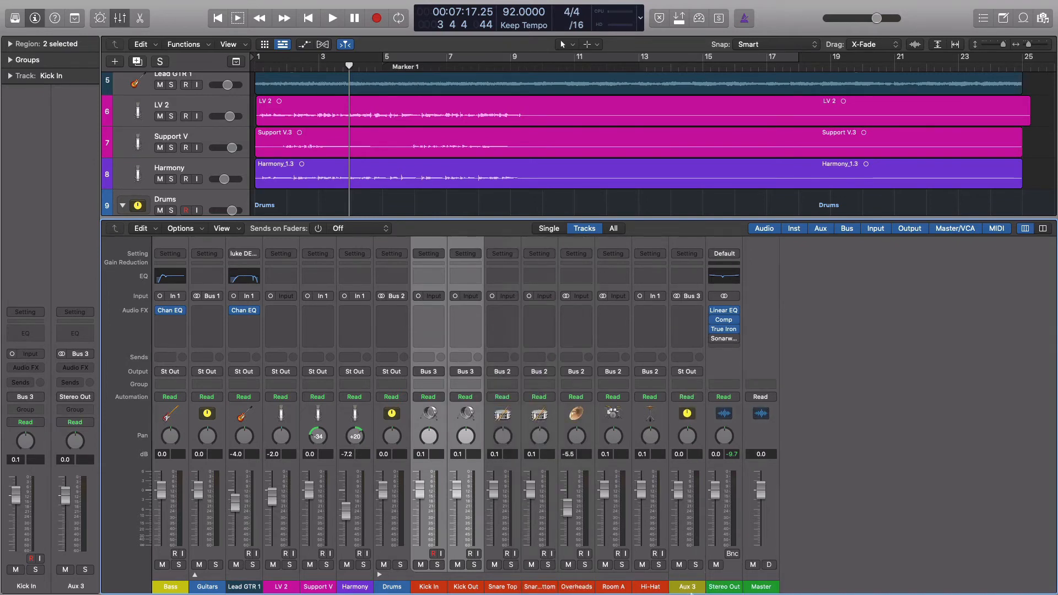
{"action": "left_click", "coordinate": [688, 586]}
{"action": "type", "text": "Kick"}
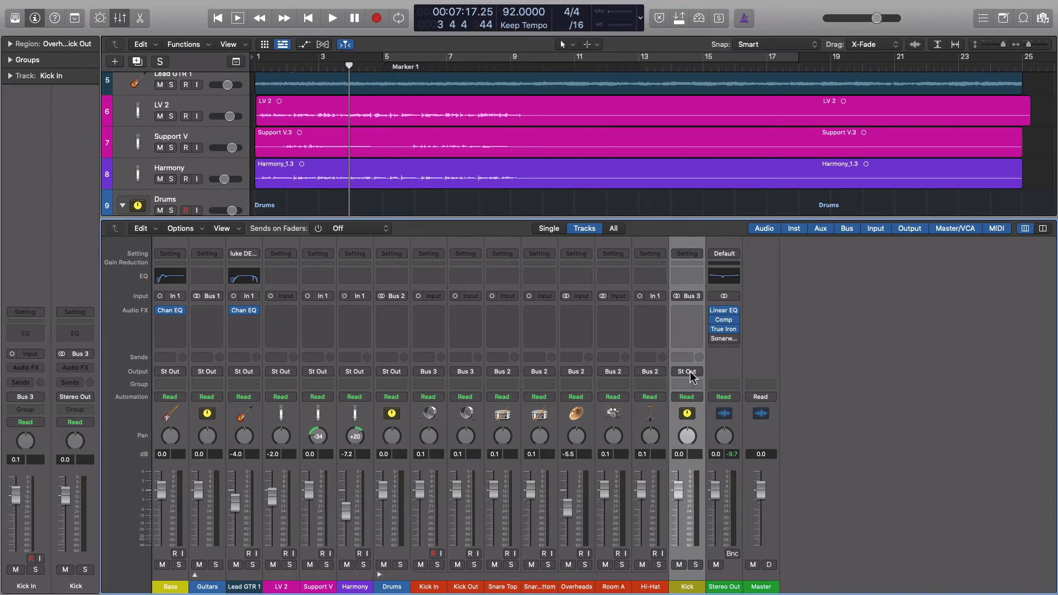
{"action": "mouse_move", "coordinate": [702, 431]}
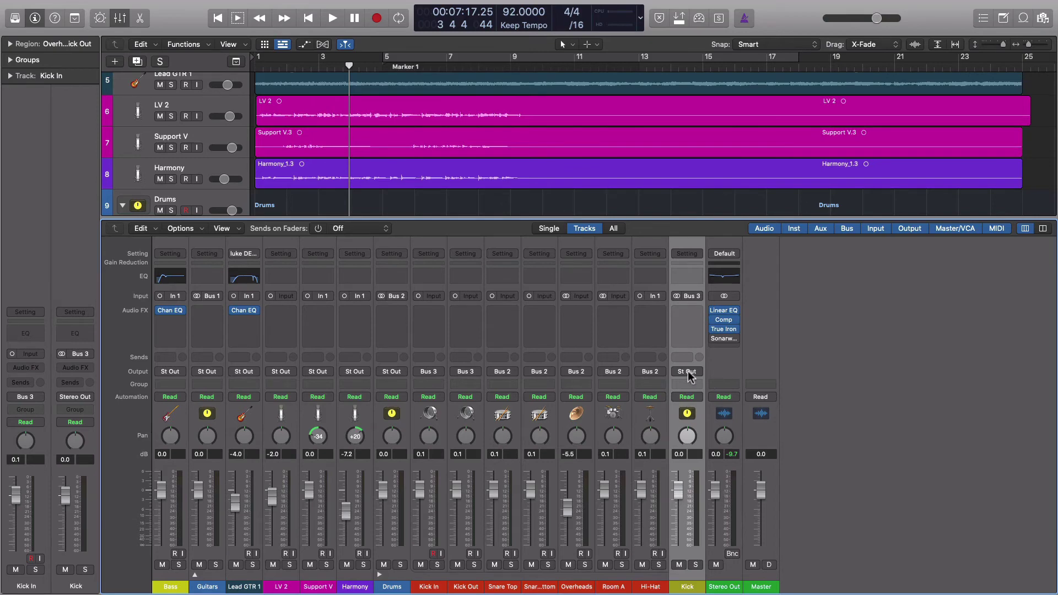
Step: Set the Kick aux's output to Bus 2
{"action": "left_click", "coordinate": [687, 372]}
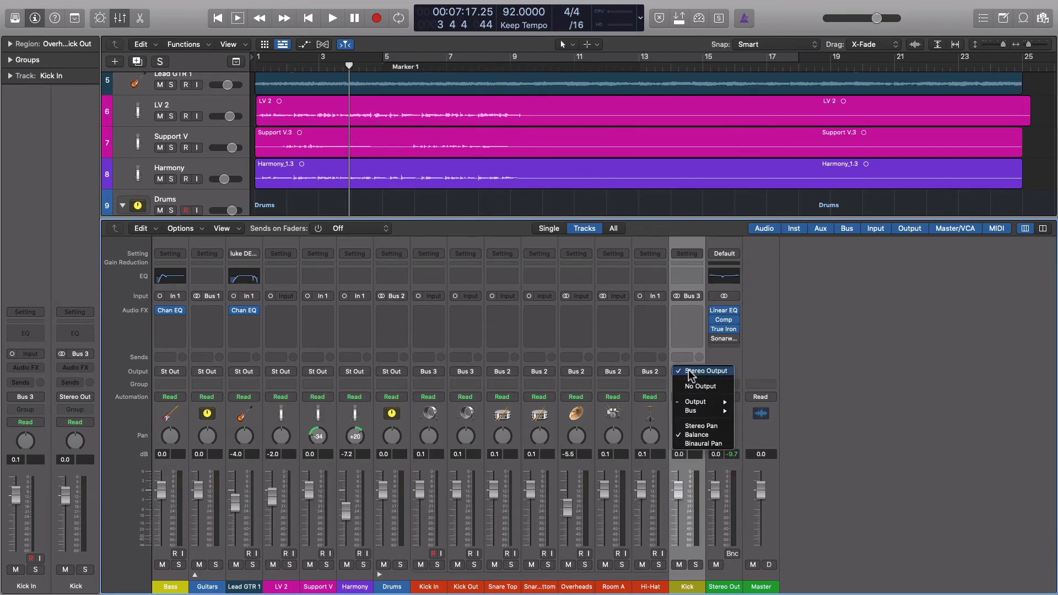
{"action": "left_click", "coordinate": [691, 411]}
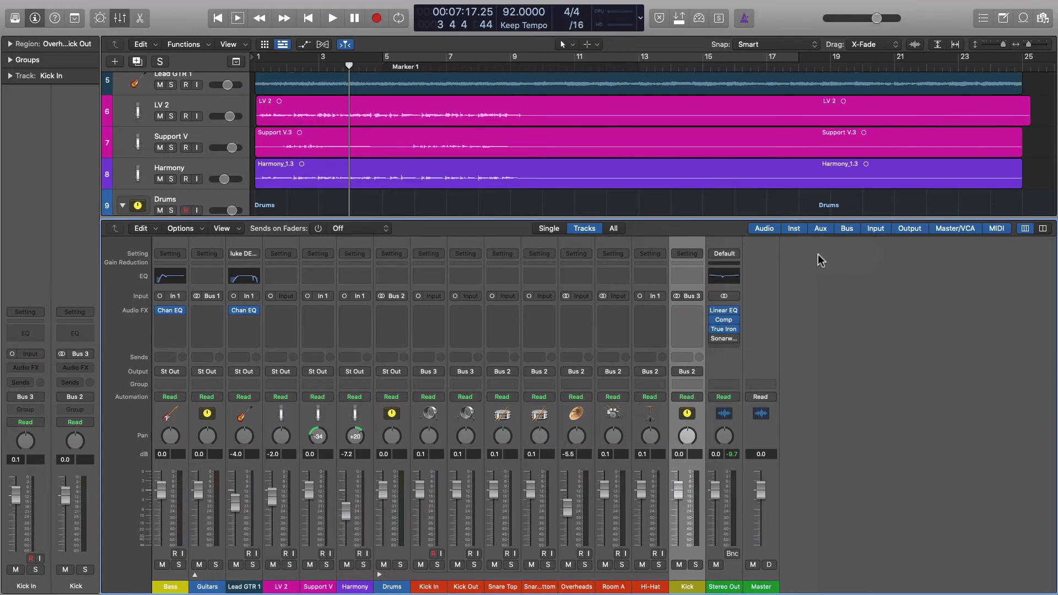
{"action": "mouse_move", "coordinate": [495, 429]}
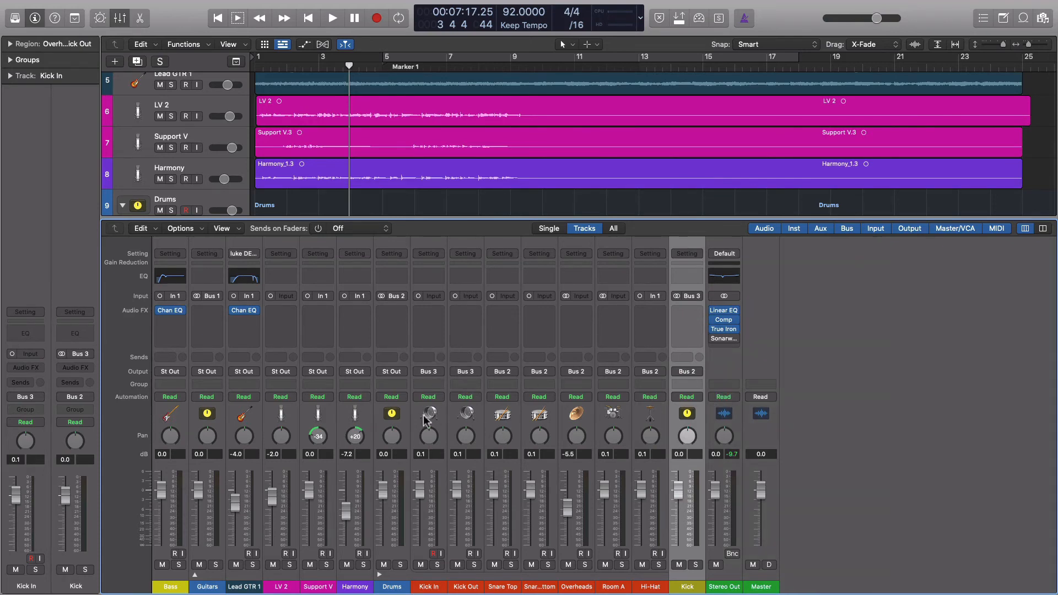
{"action": "mouse_move", "coordinate": [437, 417]}
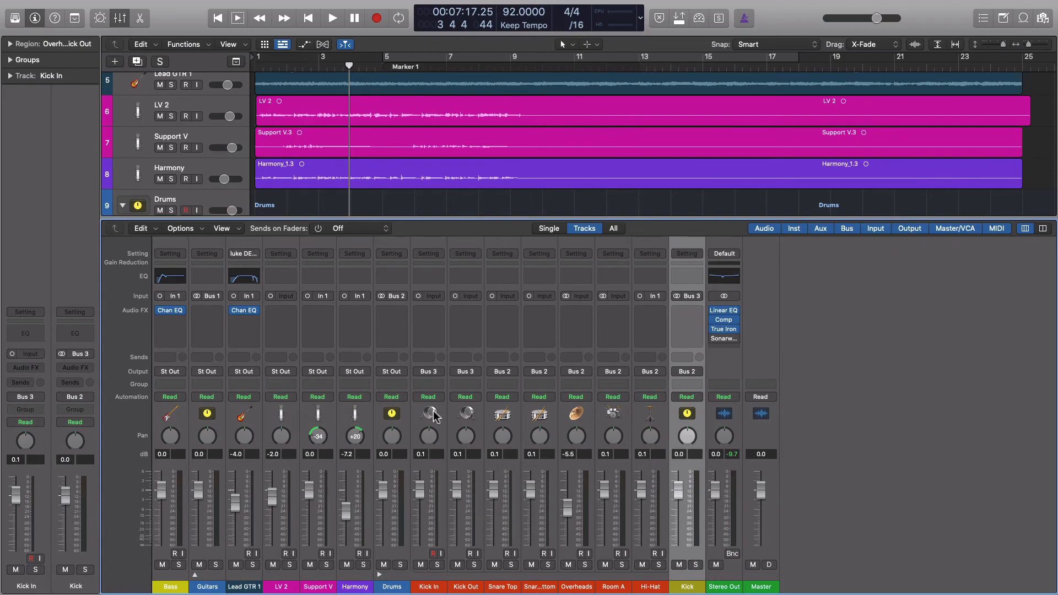
{"action": "mouse_move", "coordinate": [650, 331]}
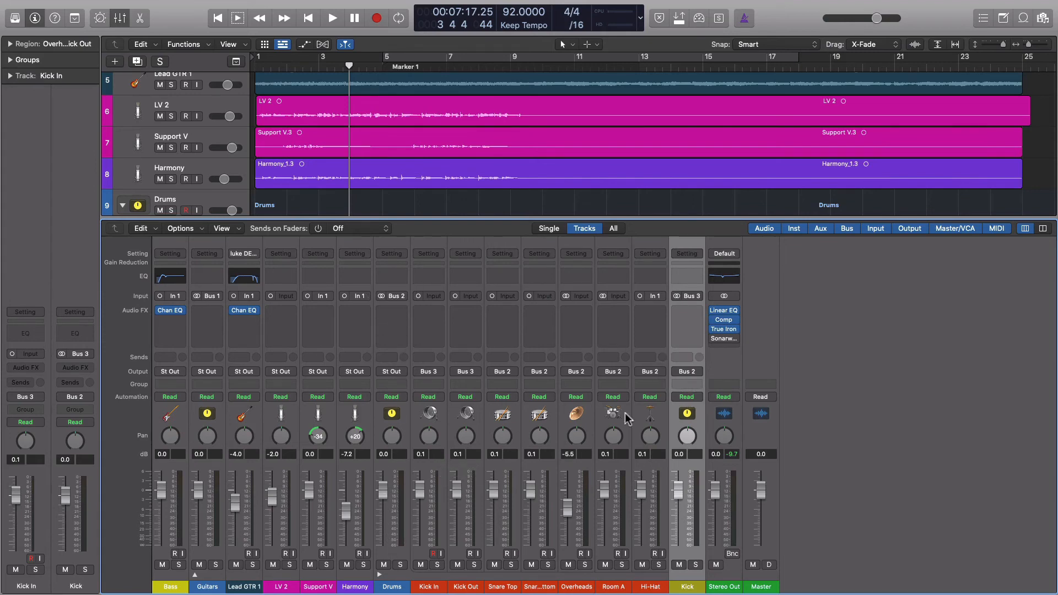
Step: Solo the Drums track stack and start playback to hear the drums alone
{"action": "left_click", "coordinate": [400, 568]}
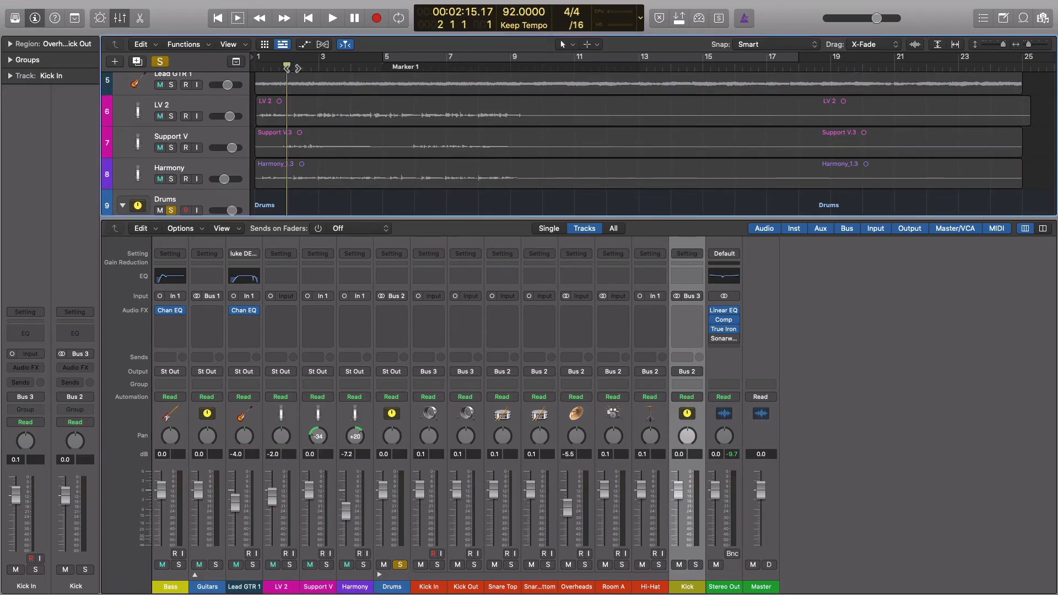
{"action": "left_click", "coordinate": [331, 18]}
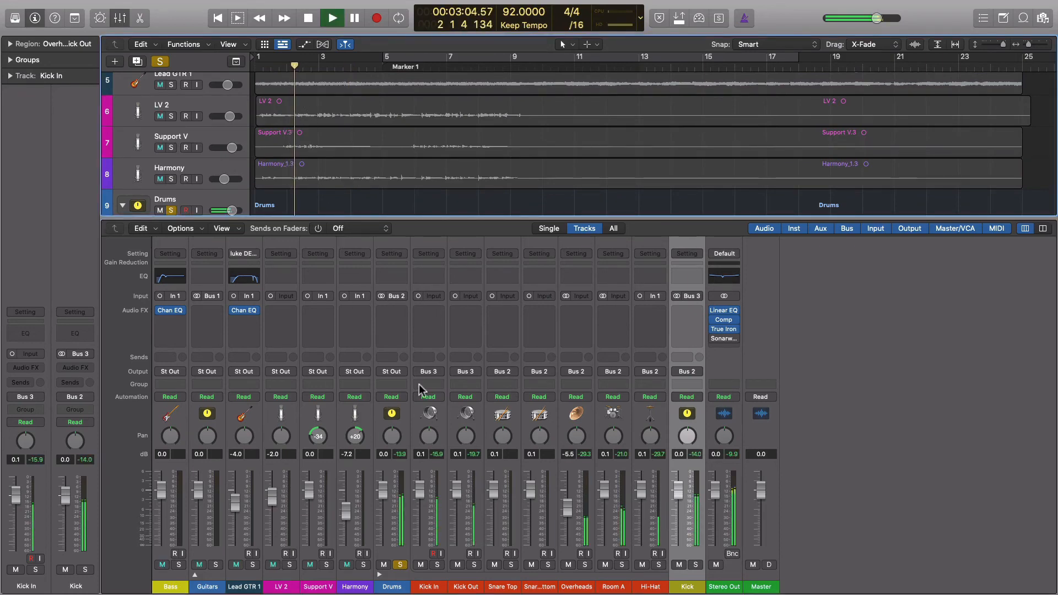